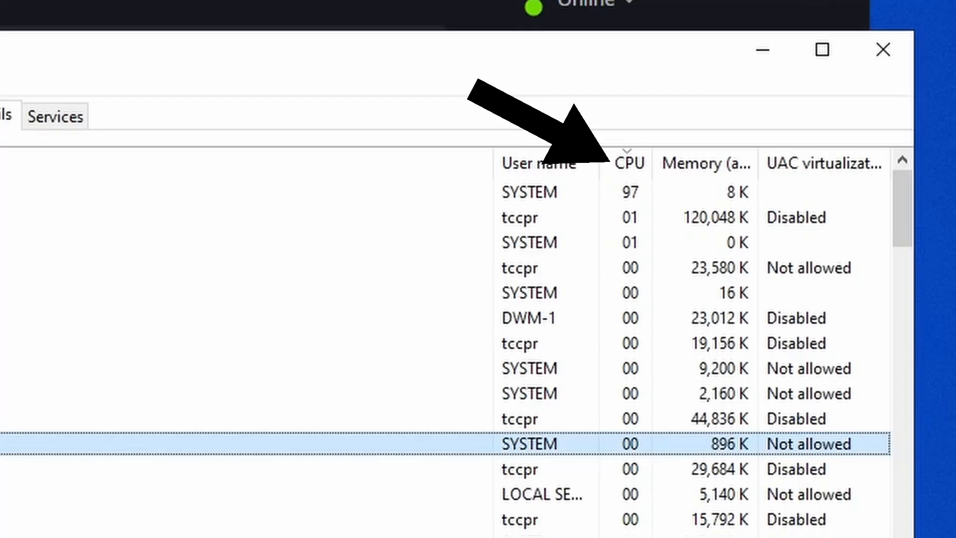
# Sort the Details process list by the CPU column, highest usage first.
pyautogui.click(629, 163)
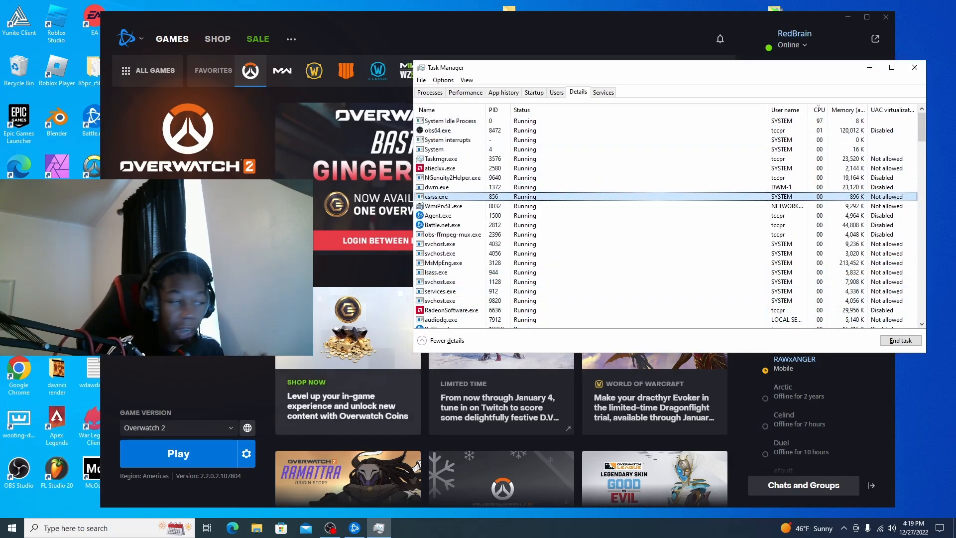
# Launch Overwatch and set Overwatch.exe's affinity to exclude CPUs 0–7 and further CPUs.
pyautogui.click(178, 453)
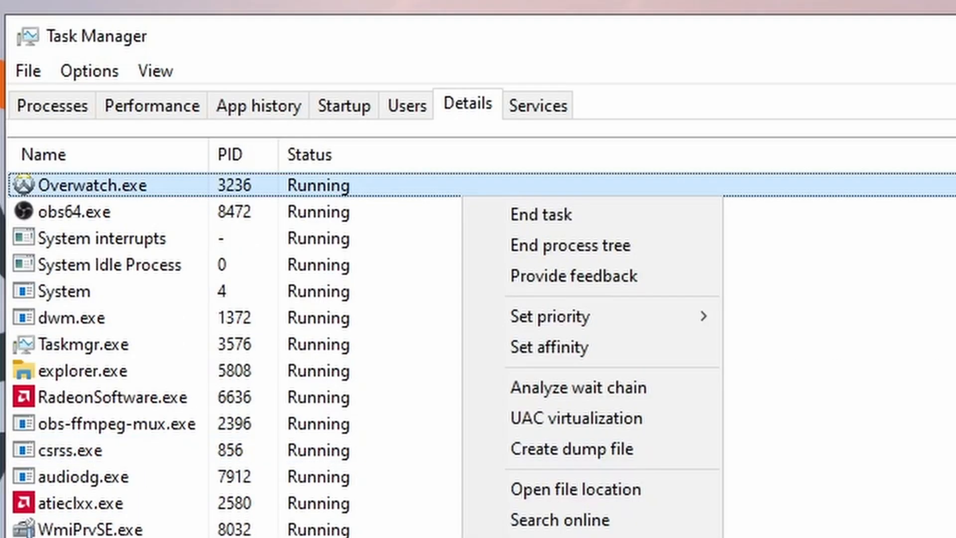
pyautogui.click(548, 346)
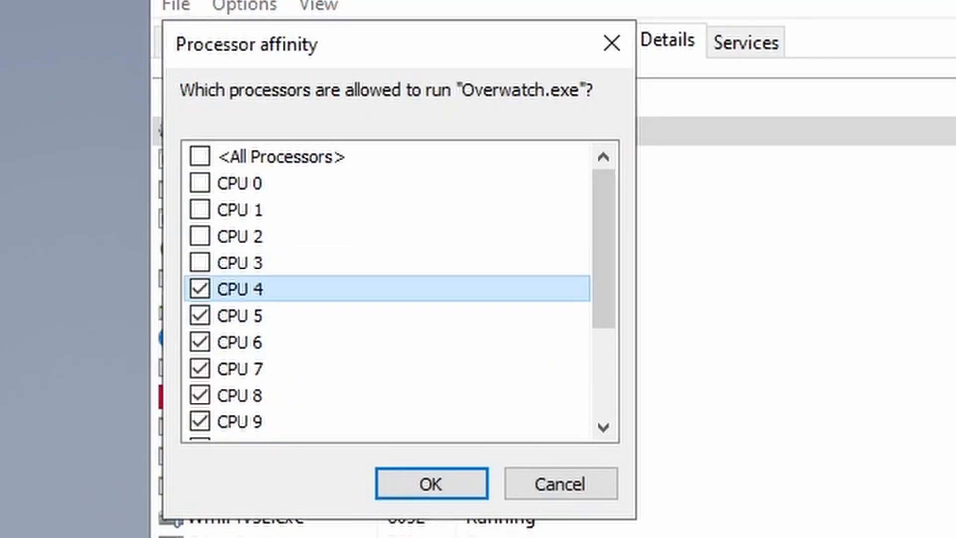
pyautogui.click(199, 289)
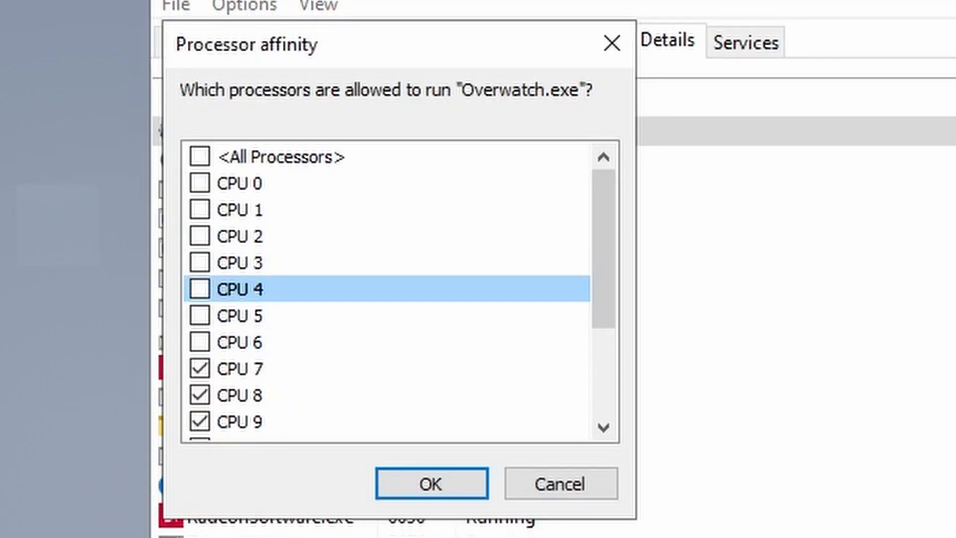
pyautogui.scroll(-3)
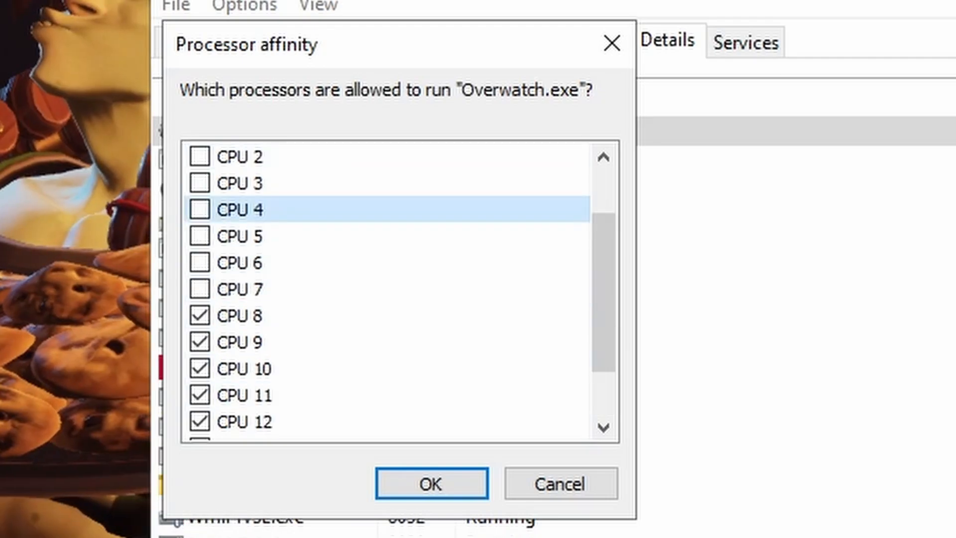
pyautogui.click(430, 482)
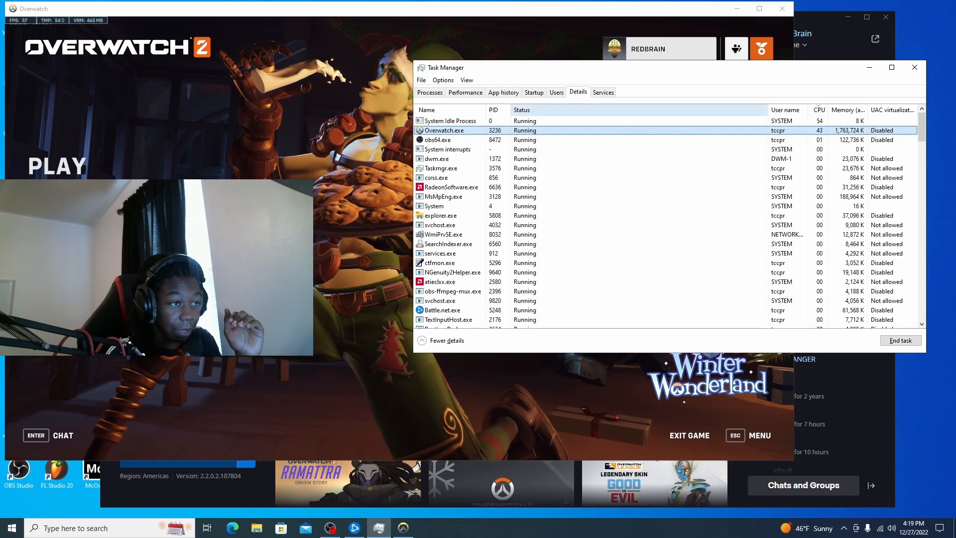
# Return to the Processes overview showing Overwatch Application's CPU and memory use.
pyautogui.click(429, 91)
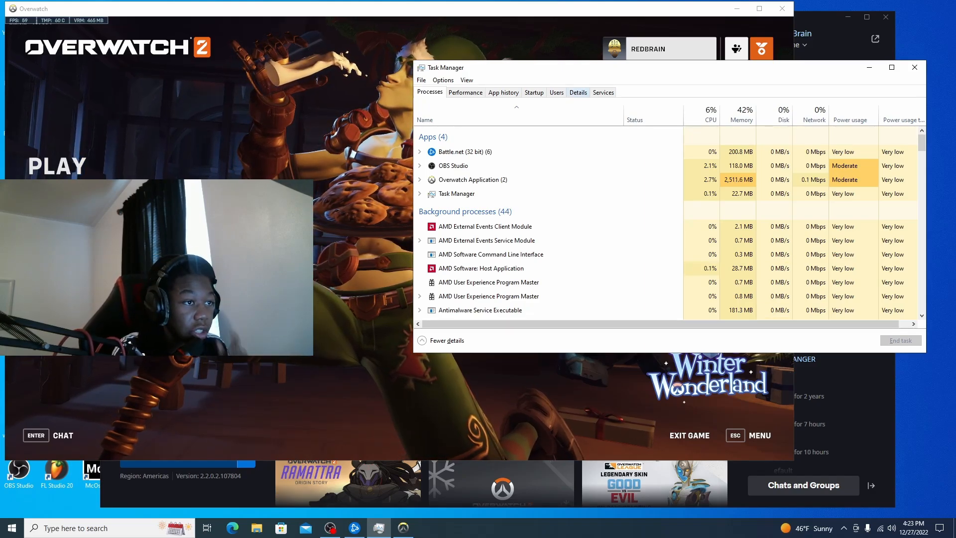
# Set Overwatch.exe's affinity back to <All Processors> from its context menu.
pyautogui.rightClick(164, 201)
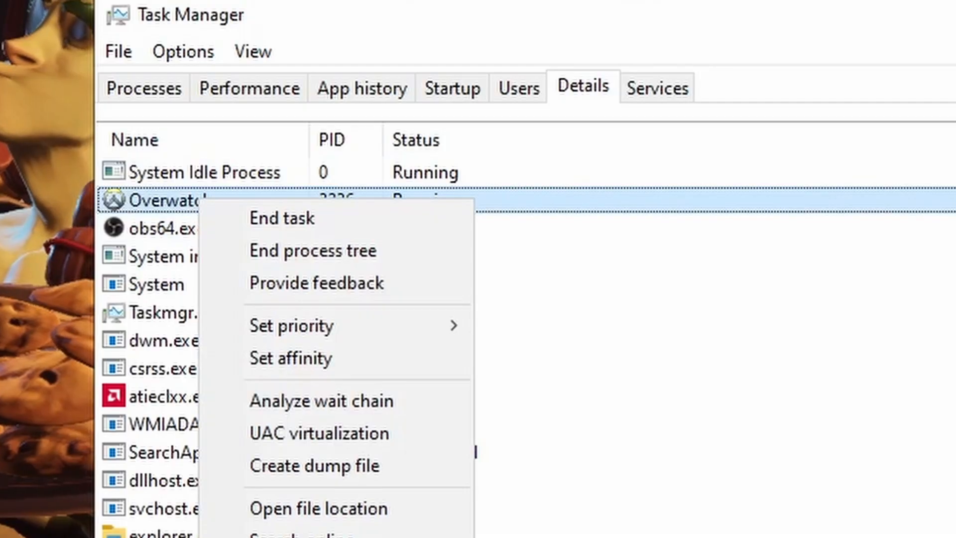
pyautogui.click(289, 357)
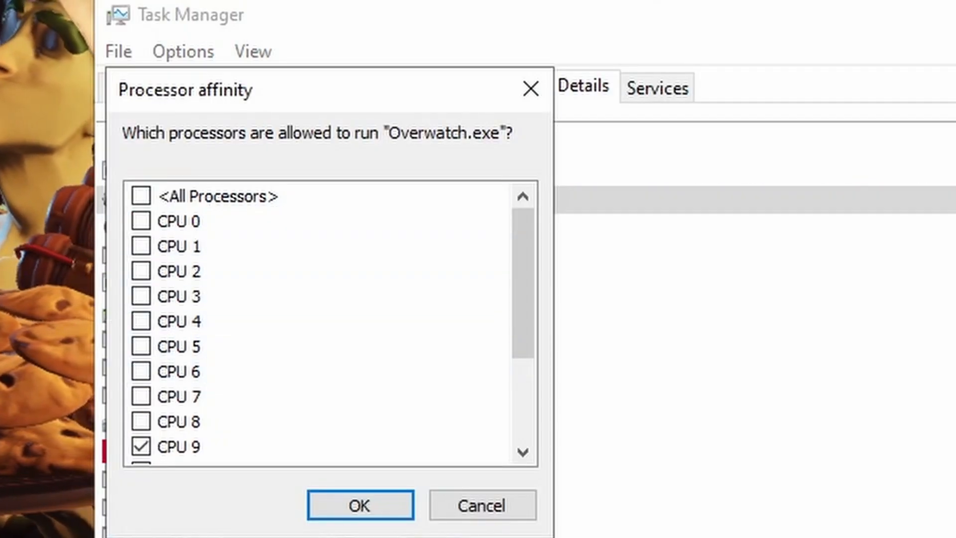
pyautogui.click(360, 505)
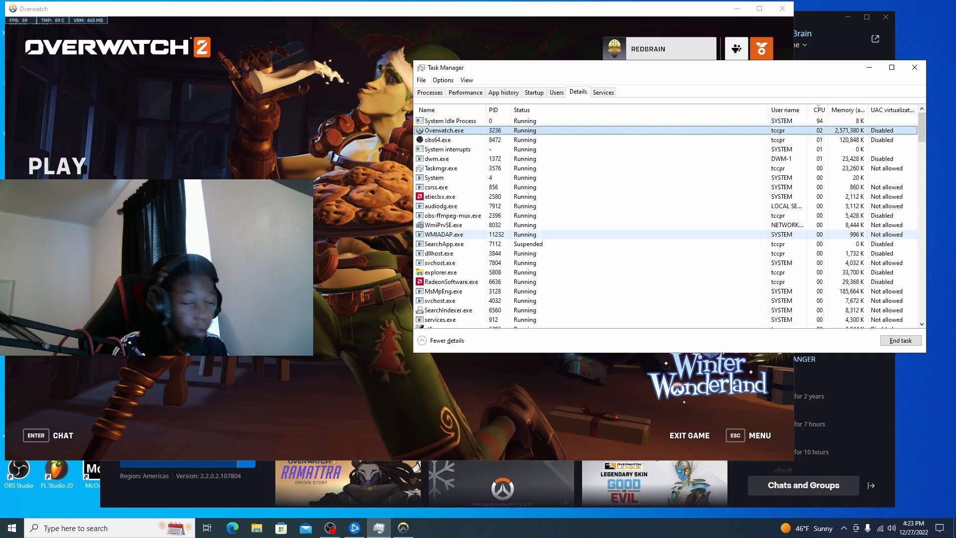